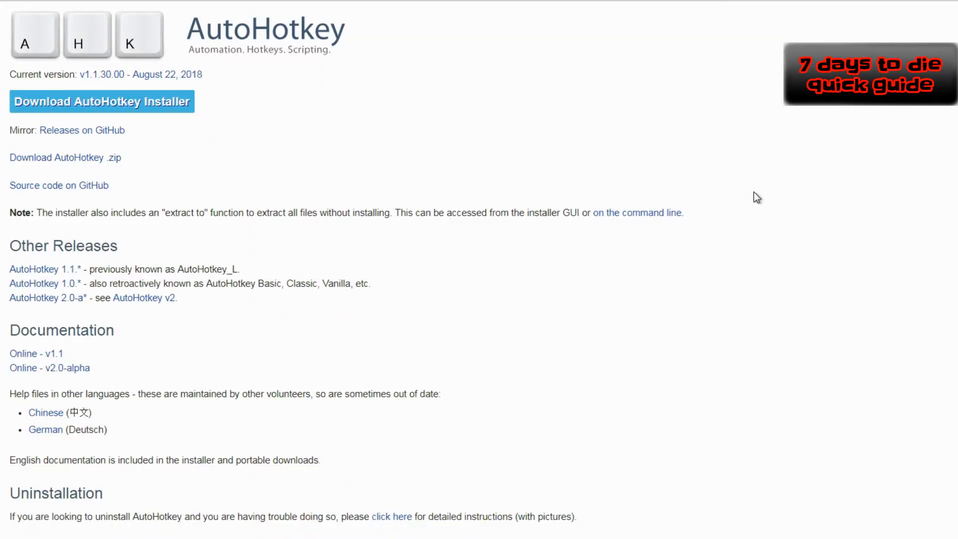
mouse_move(98, 129)
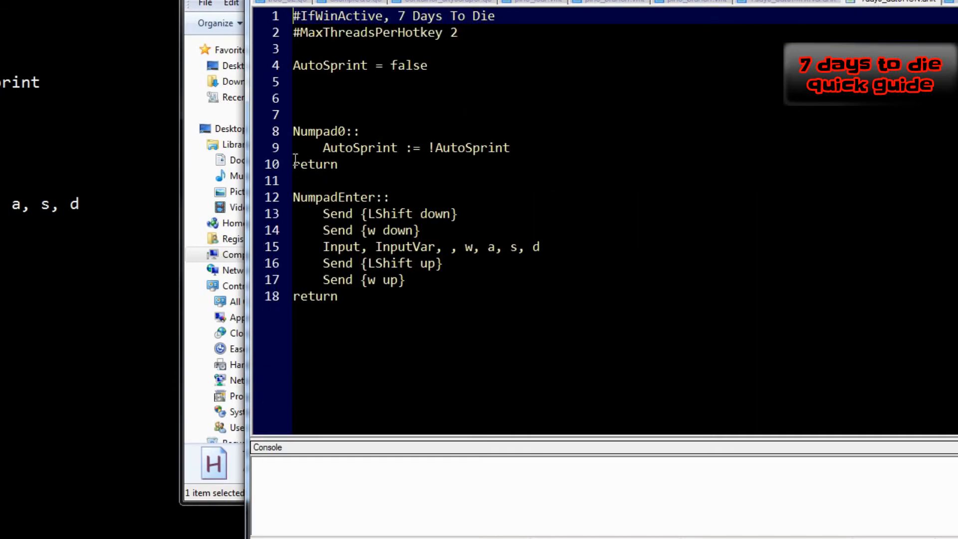
Look over the auto-click toggle and 7days_autoRUN.ahk scripts in Notepad++
key("ctrl+a")
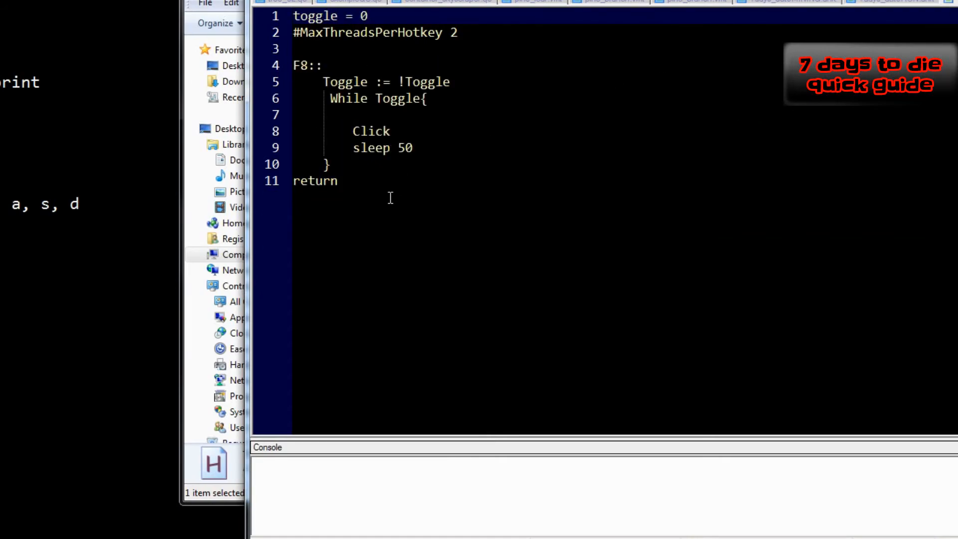
left_click_drag(294, 66, 340, 181)
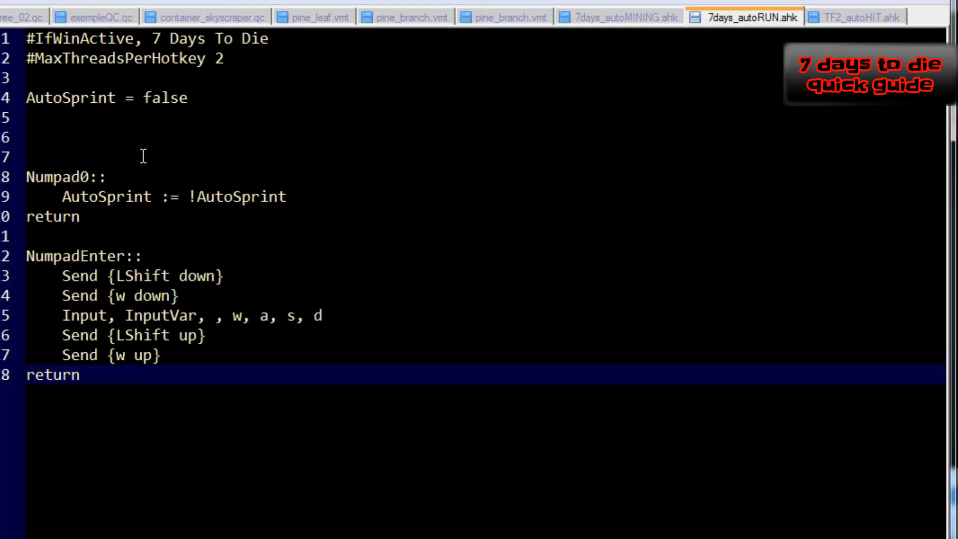
mouse_move(737, 32)
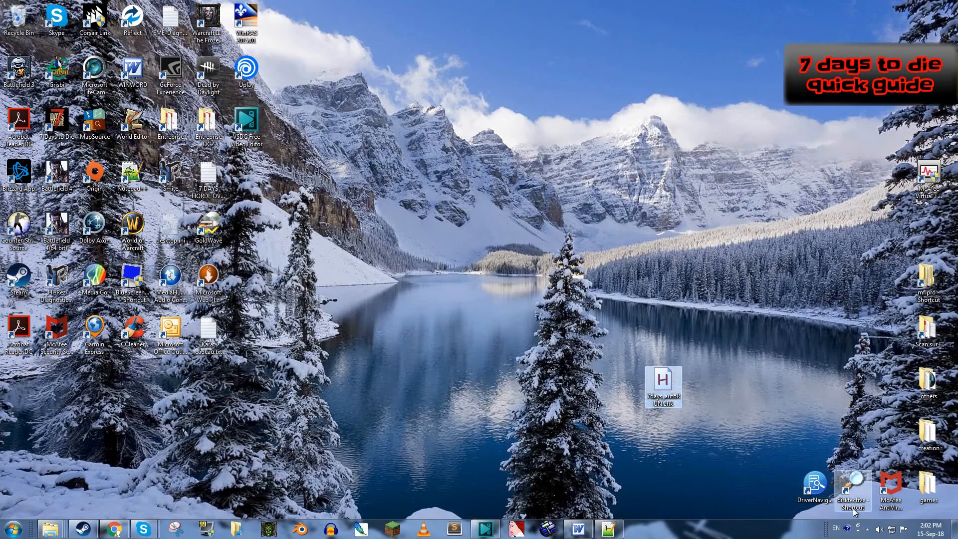
Bring Steam up from the system tray and launch 7 Days to Die with Play
left_click(870, 523)
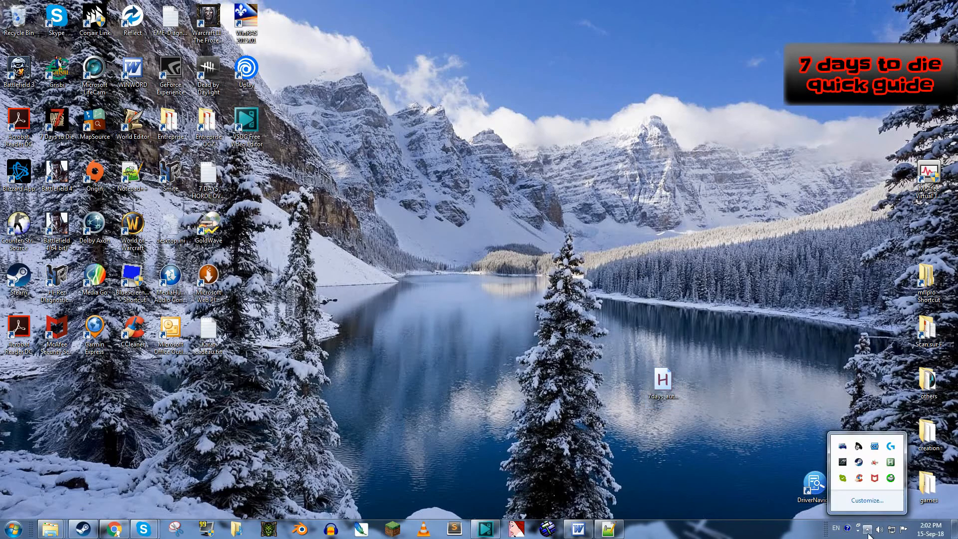
left_click(78, 529)
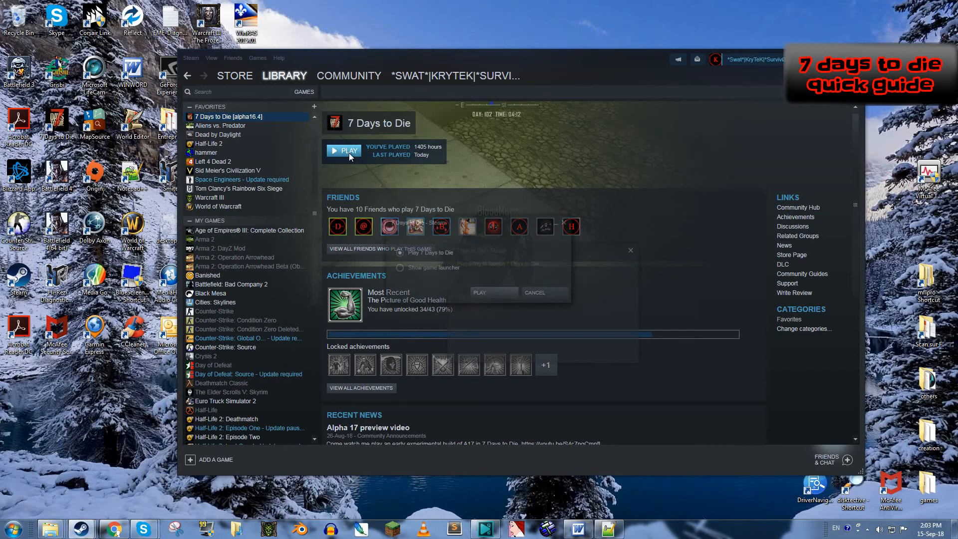
left_click(344, 150)
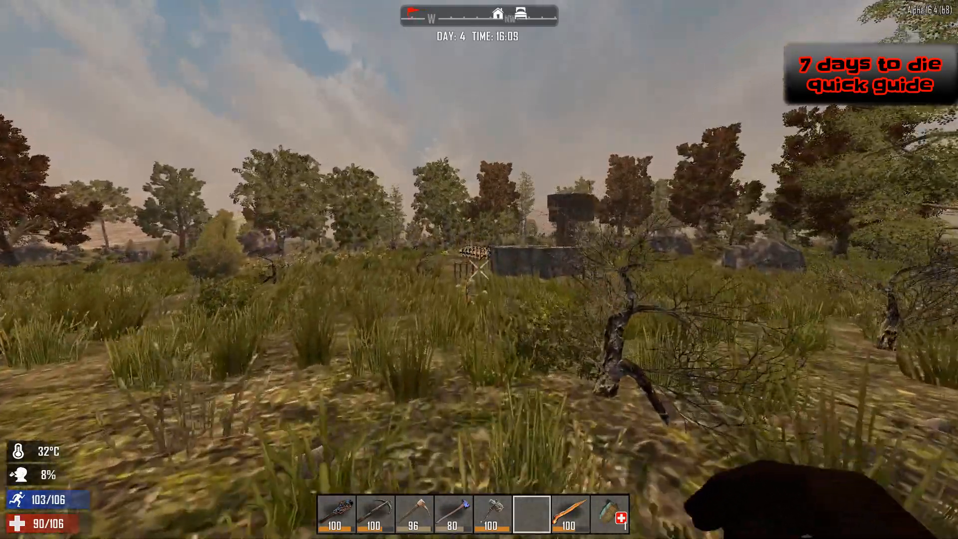